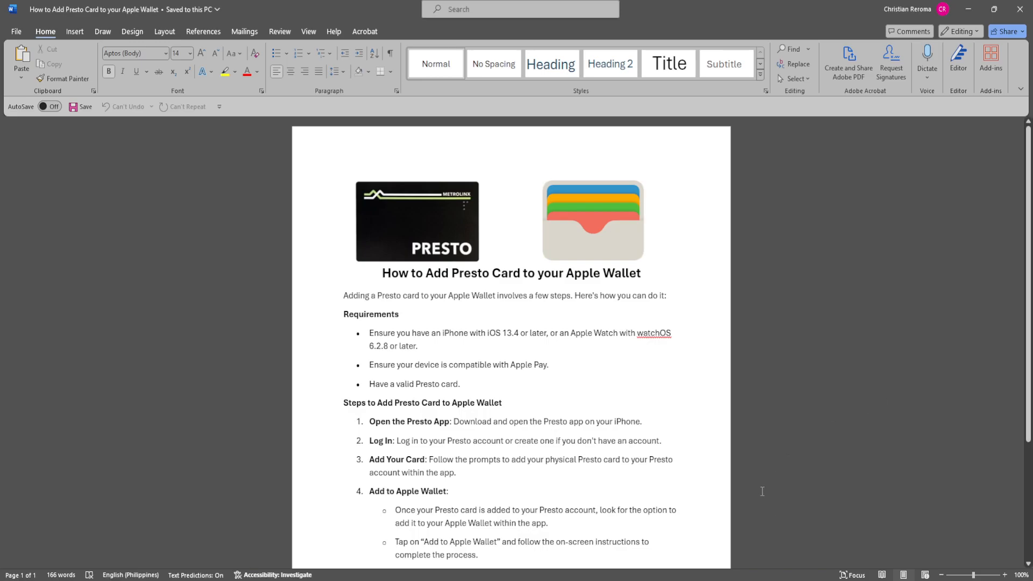
Scroll the guide down until the final 'Tap on Add to Apple Wallet' step shows
scroll("down", 3)
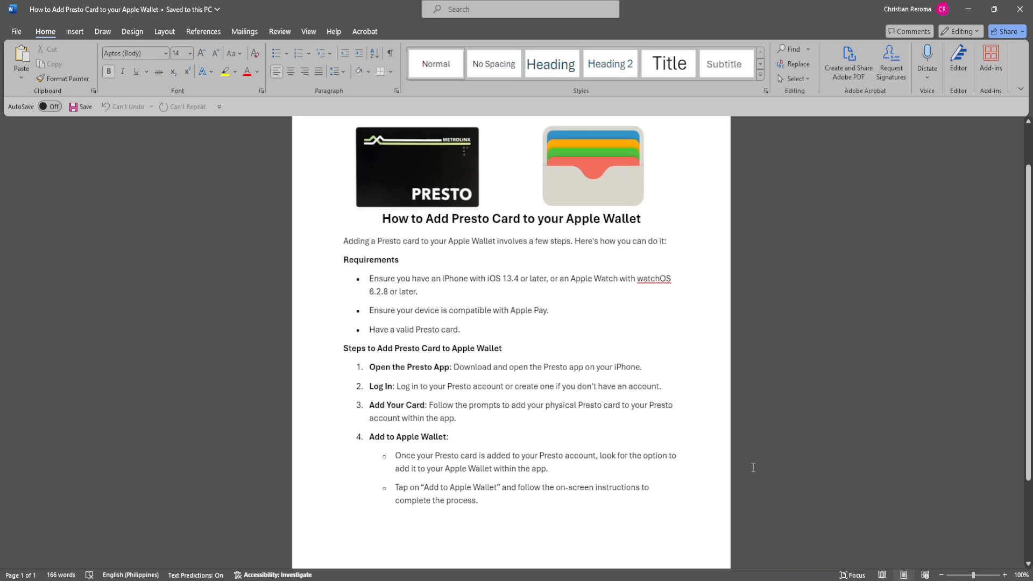
left_click(343, 131)
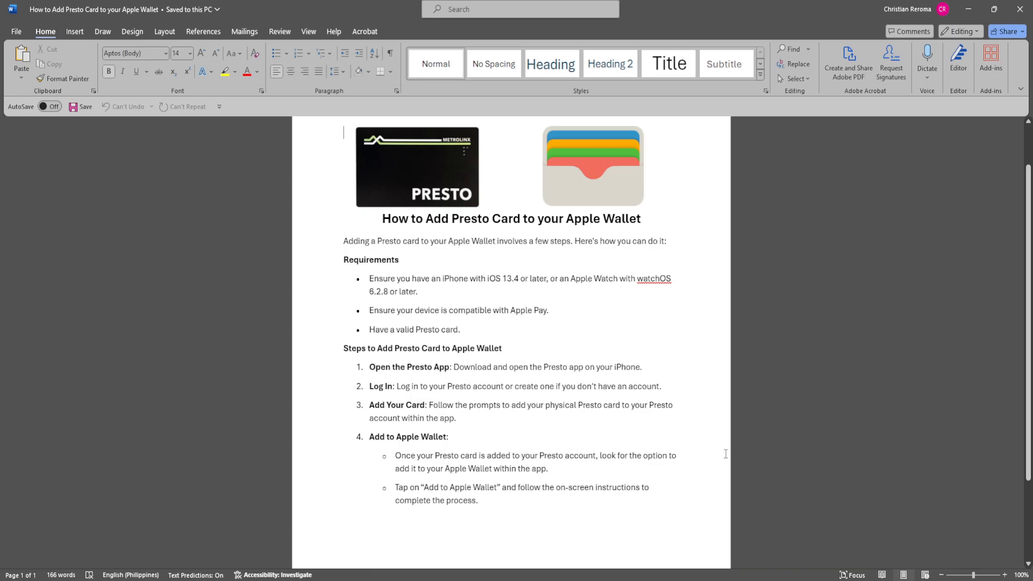
mouse_move(724, 458)
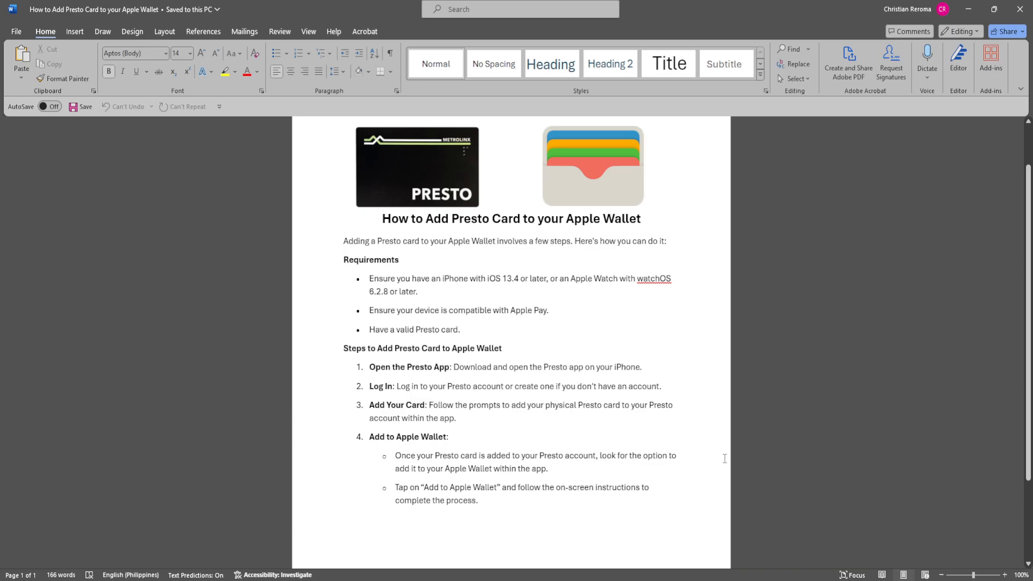
left_click(342, 132)
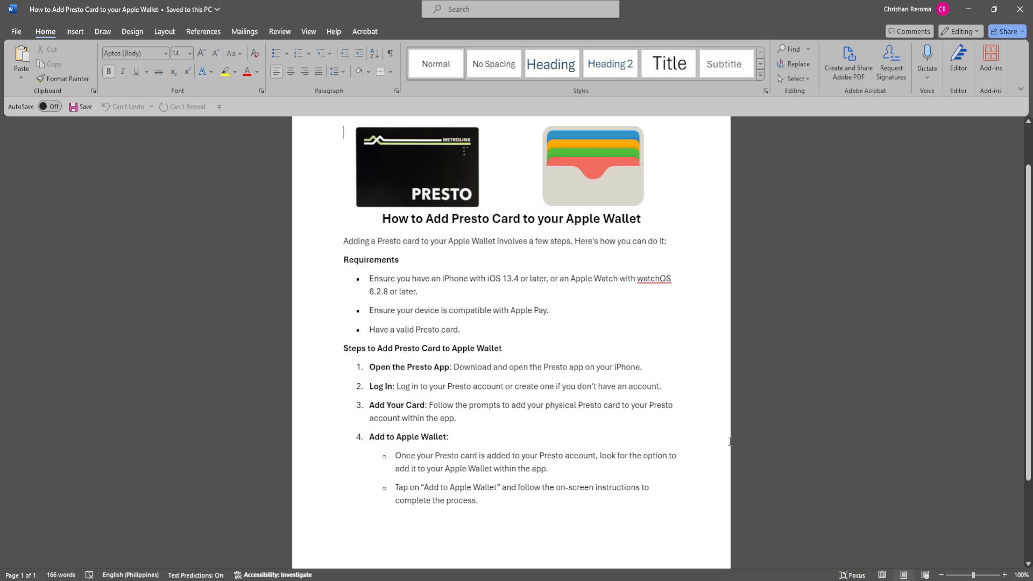
scroll("down", 3)
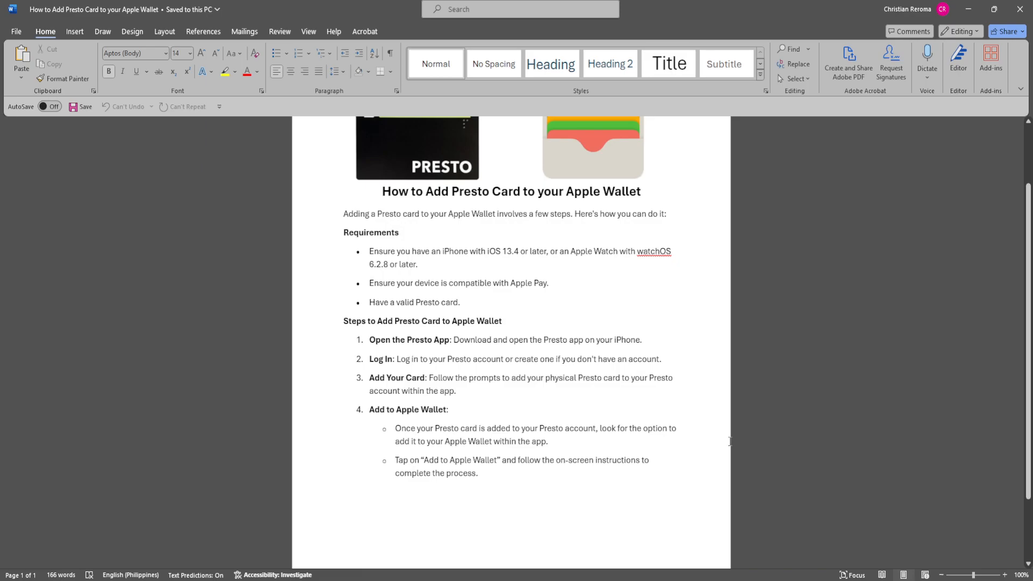